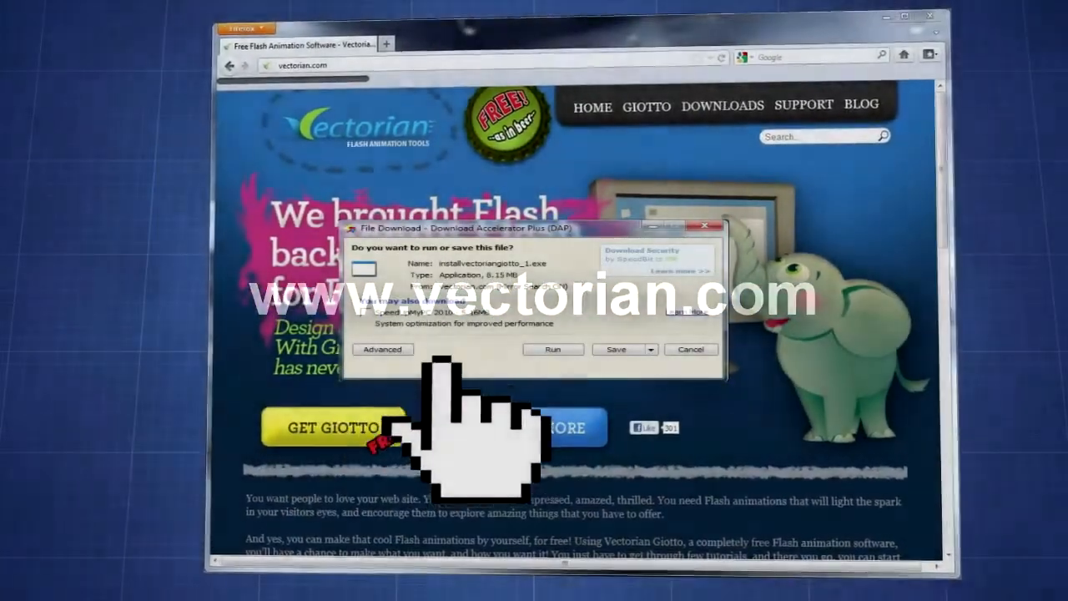
Choose Run in the File Download dialog to fetch the Giotto installer
click(691, 349)
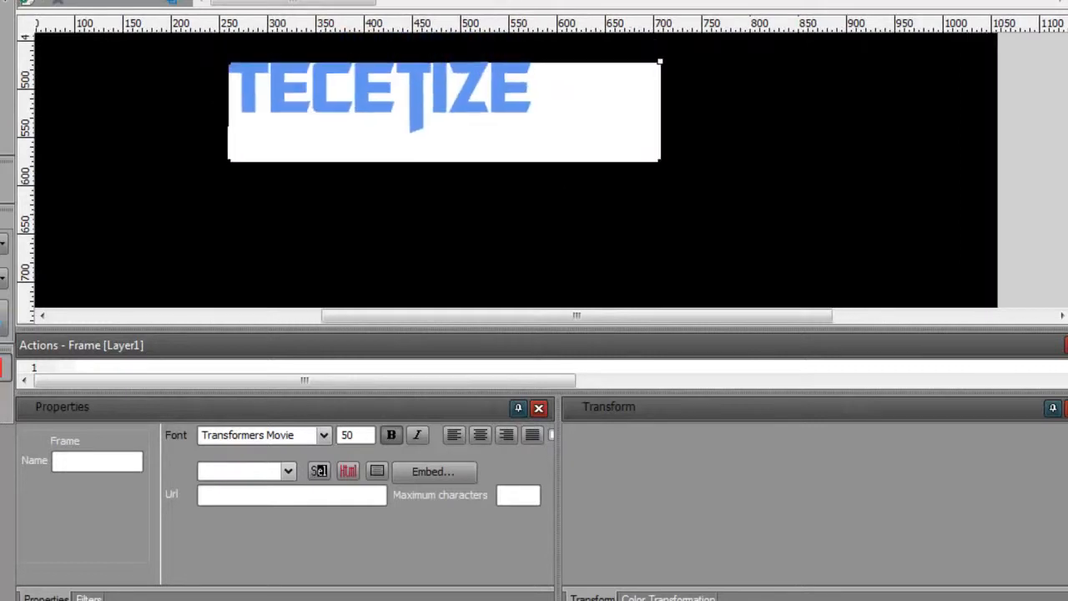
mouse_move(657, 157)
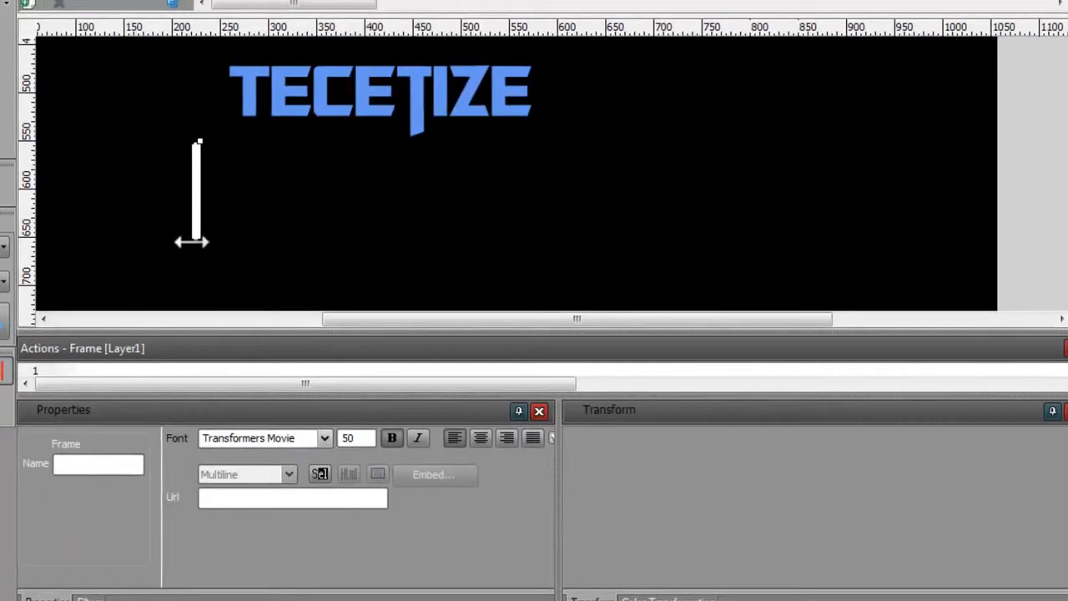
Convert the TECETIZE title to a movie clip symbol named text title via F8
key(F8)
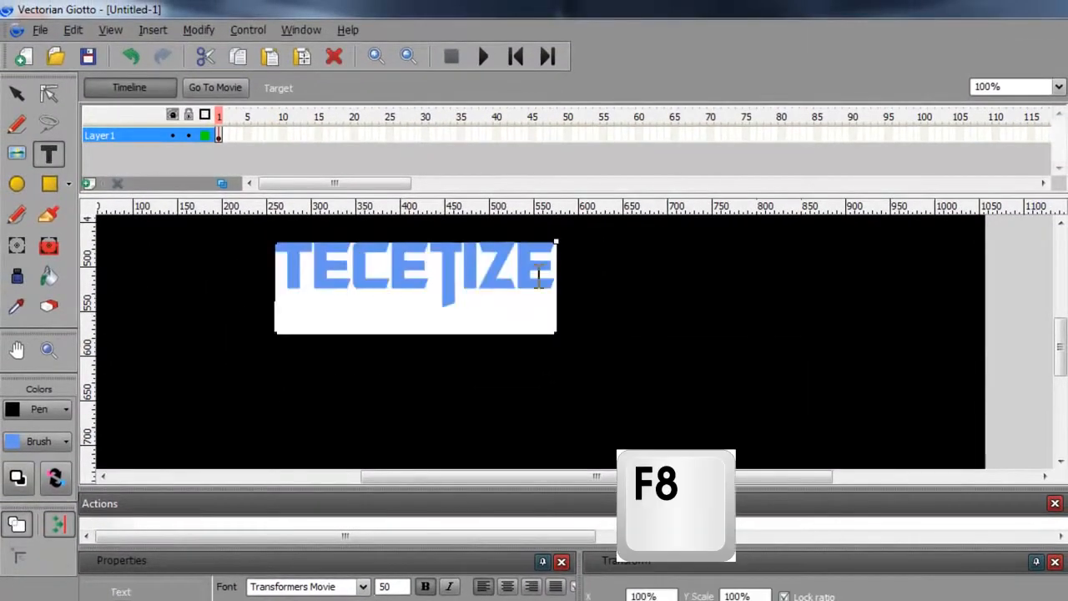
key(F8)
text(text title)
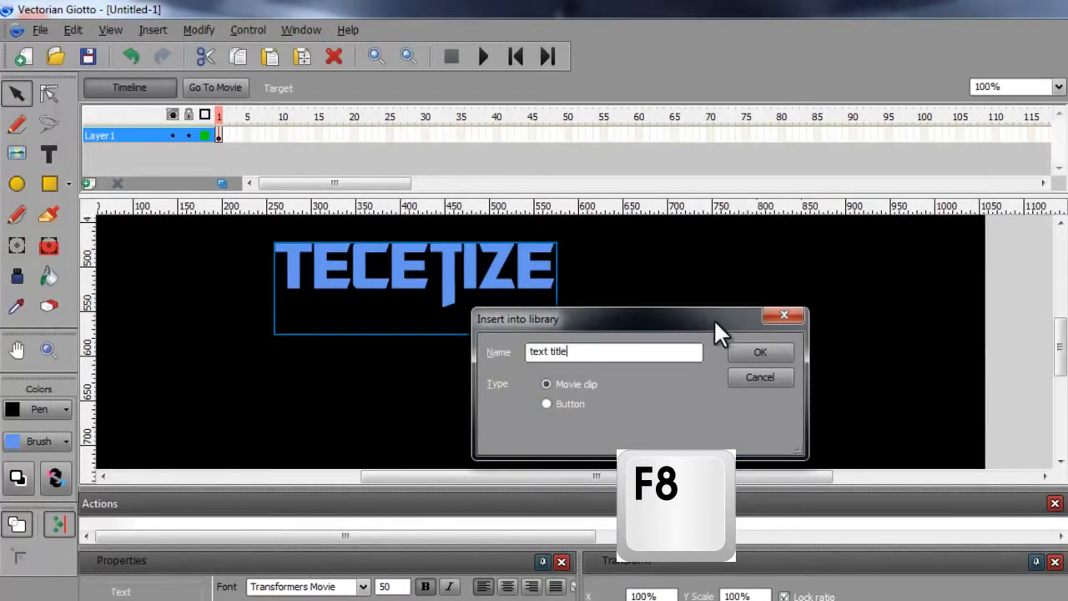
click(761, 353)
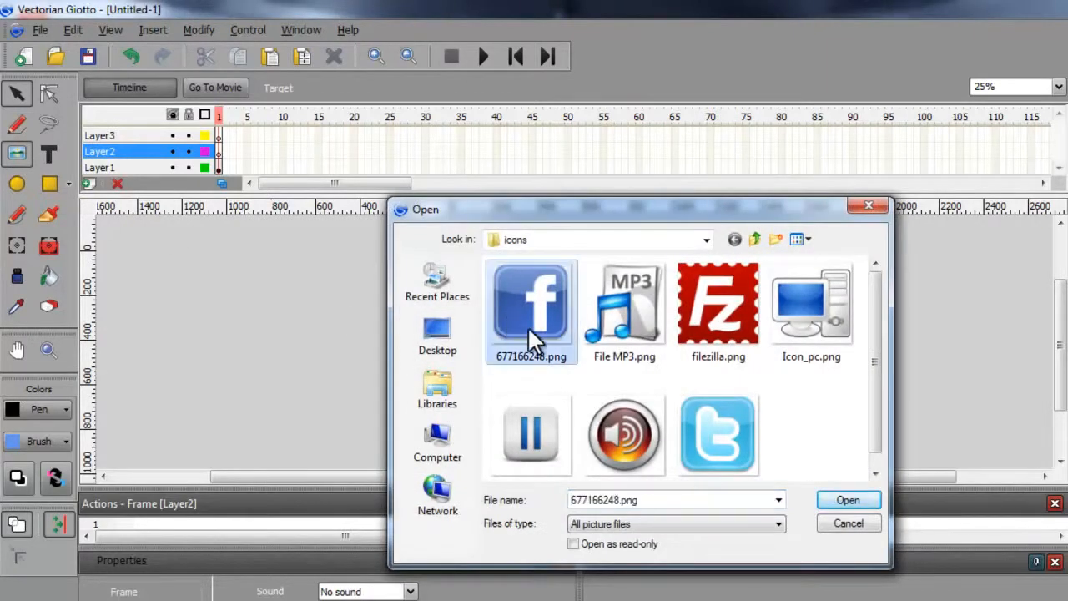
Import the Facebook PNG onto Layer2 and Twitter-icon.png onto Layer3
click(849, 501)
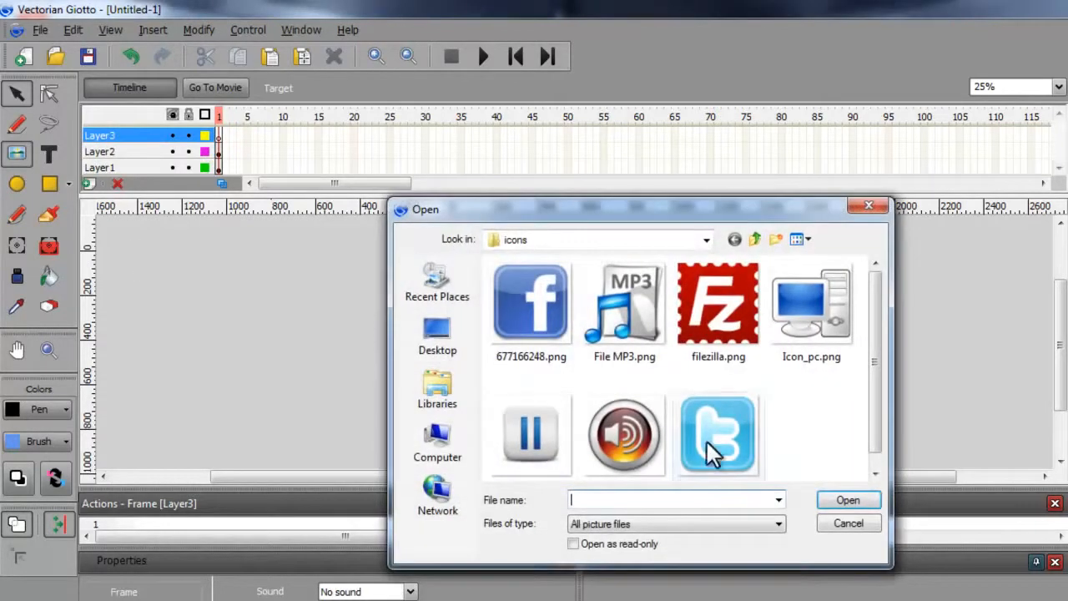
click(718, 434)
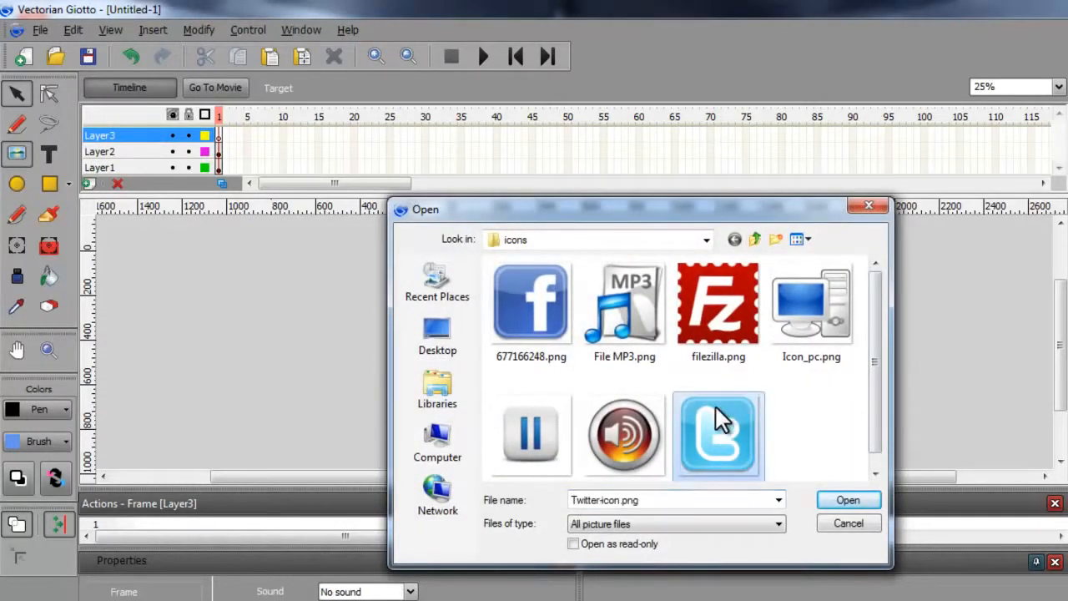
mouse_move(710, 454)
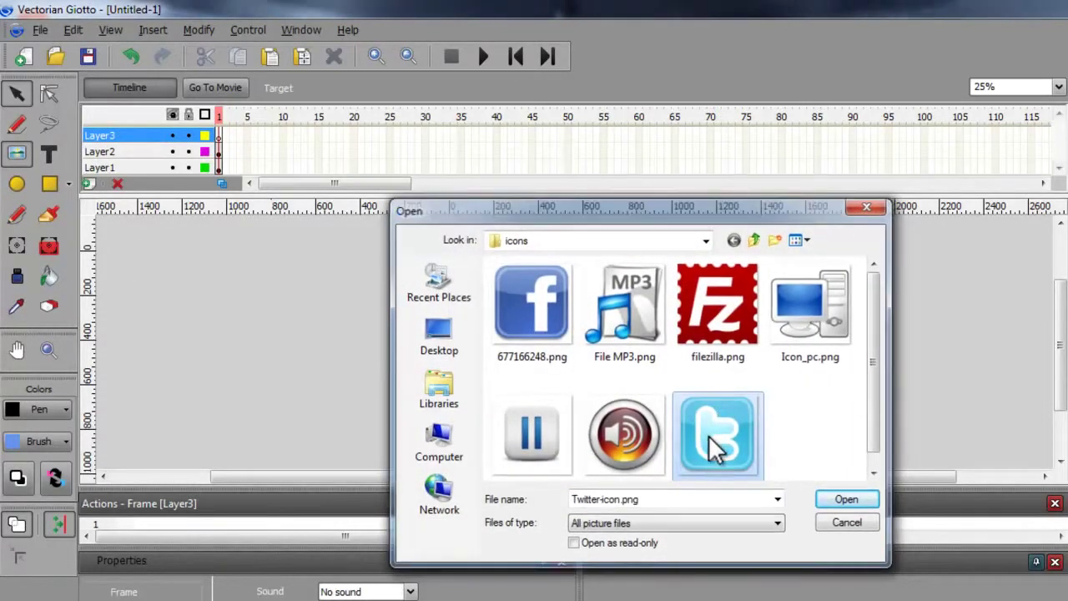
click(849, 499)
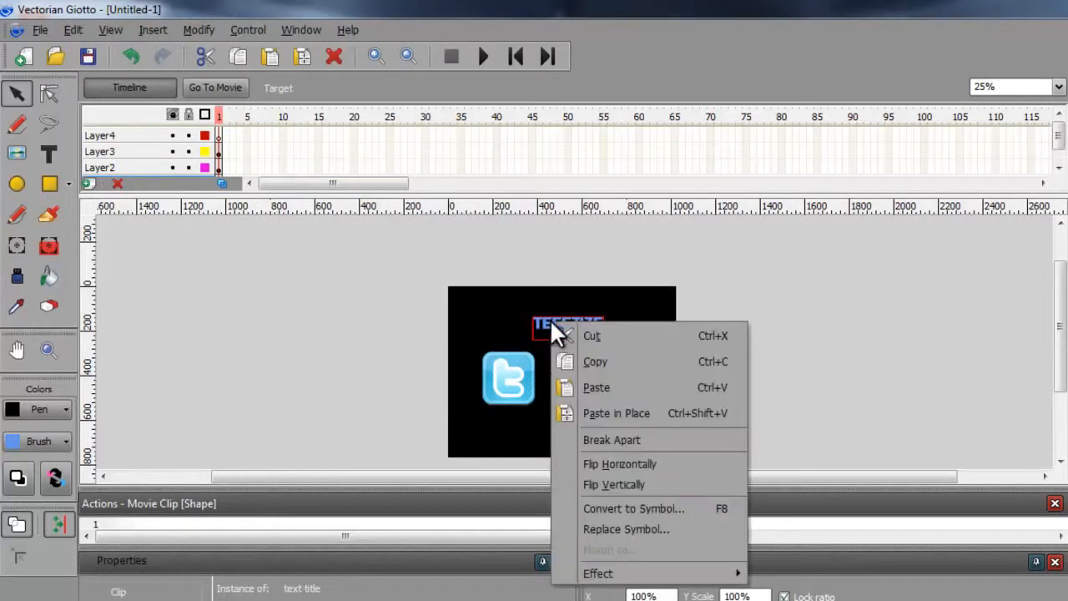
mouse_move(599, 573)
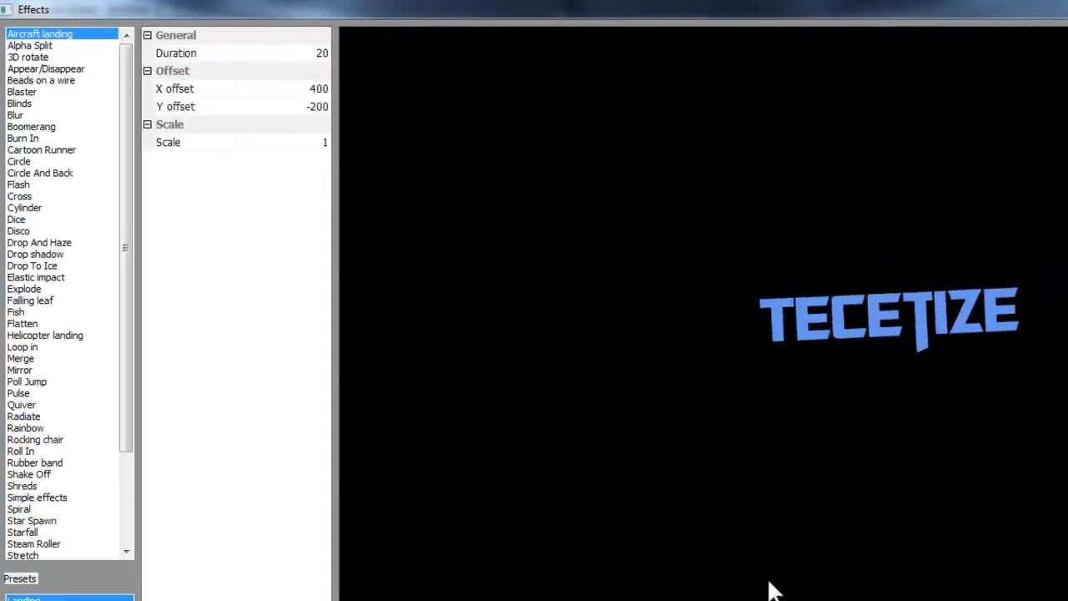
Choose the Simple effects animation for the title and set its wipe direction
click(192, 142)
text(1)
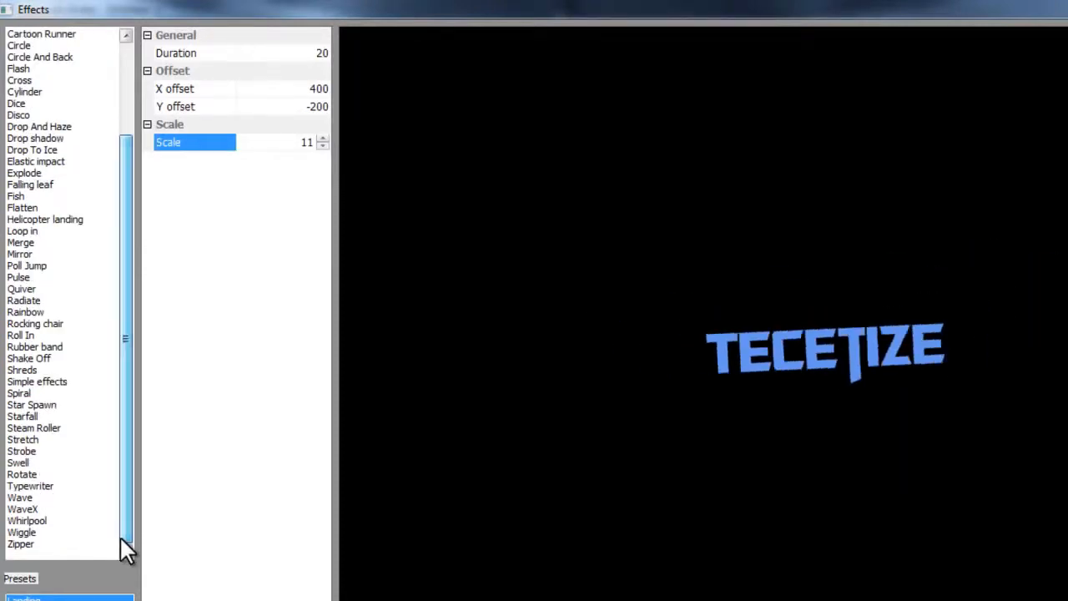
click(37, 380)
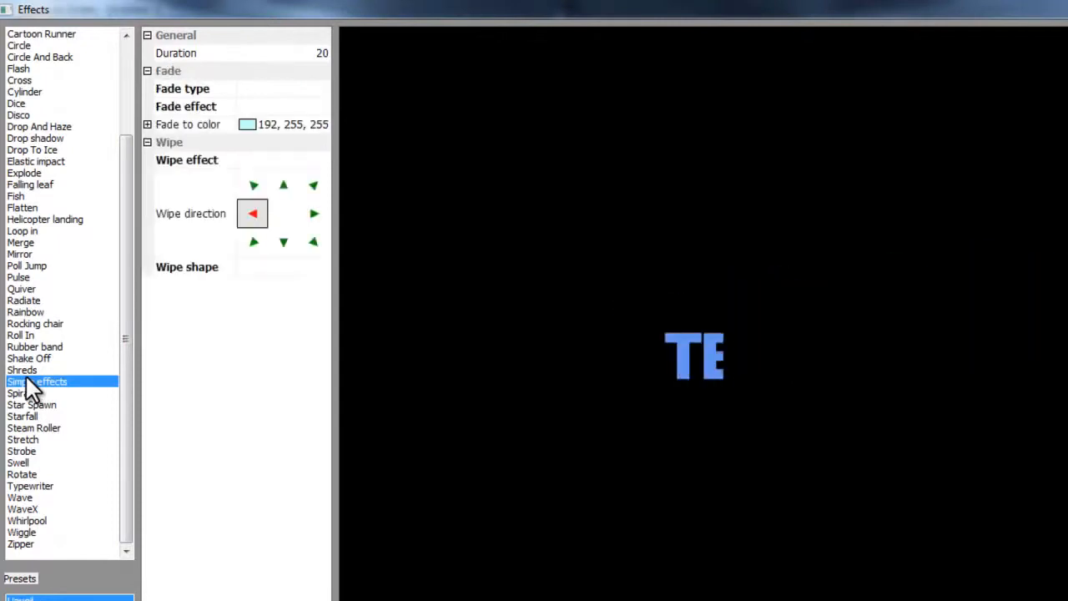
click(314, 213)
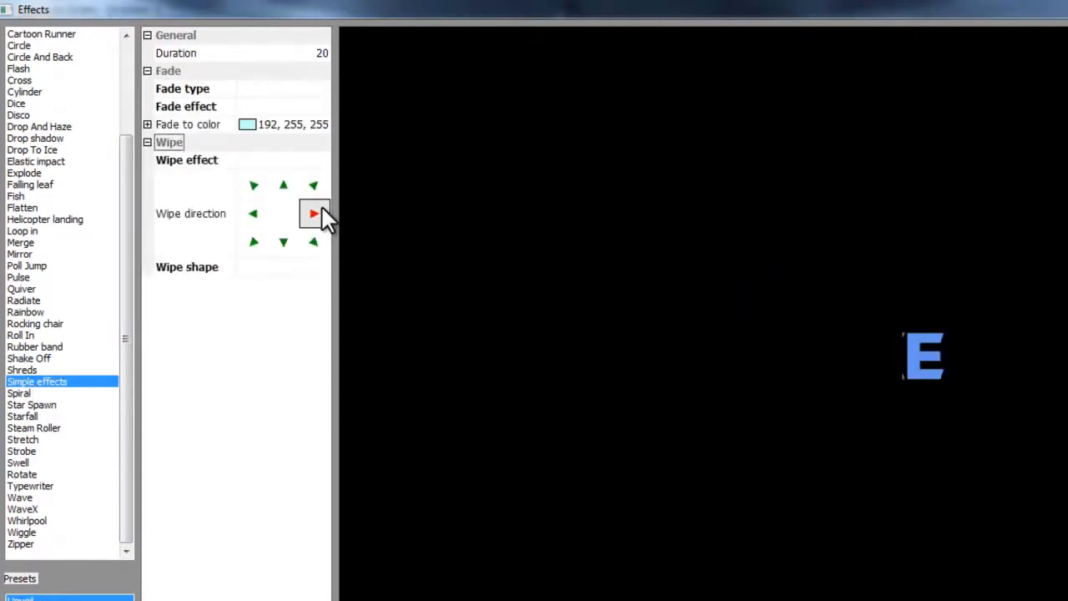
click(254, 214)
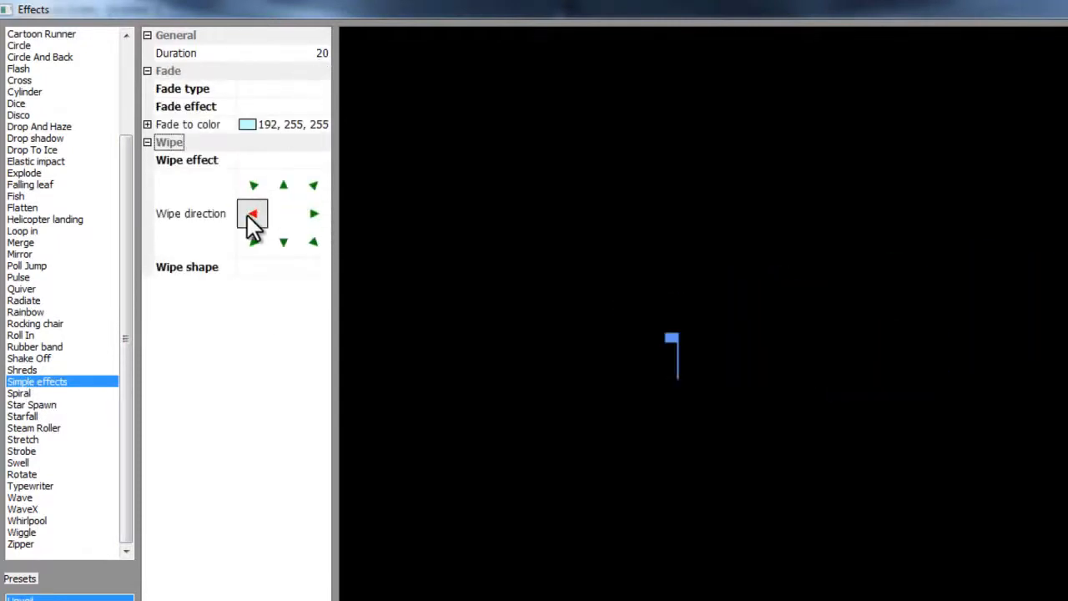
click(330, 52)
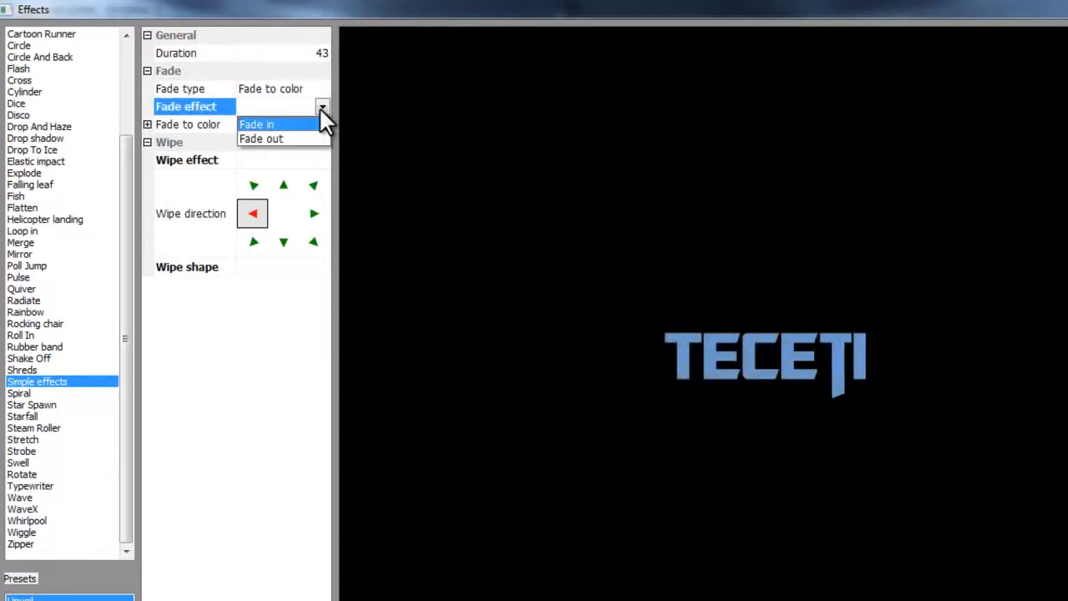
Set Fade in from a light green colour with an Ellipse wipe shape and apply it
click(257, 124)
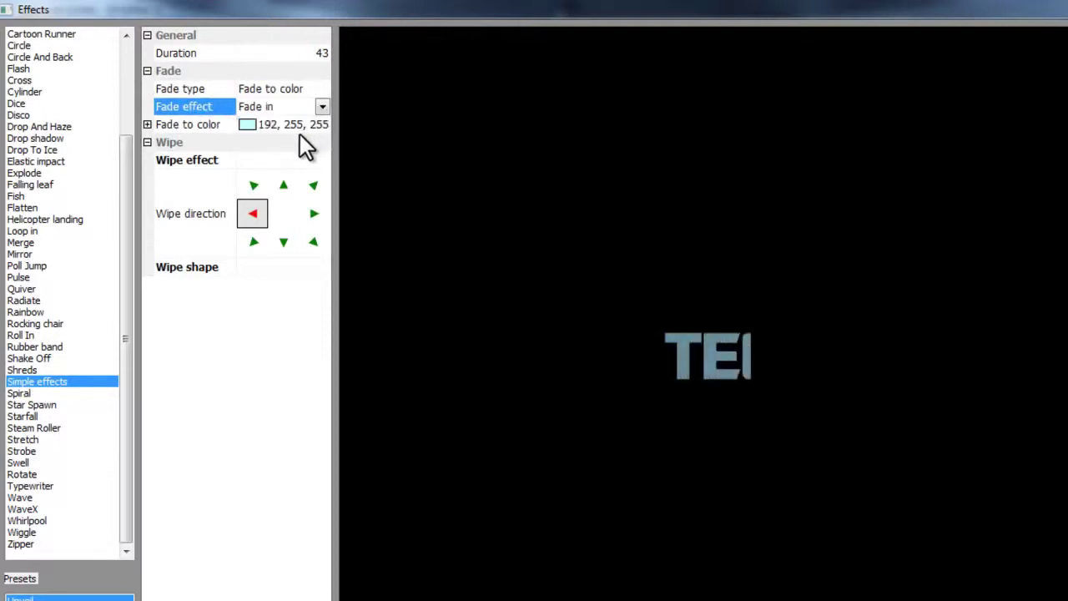
click(322, 123)
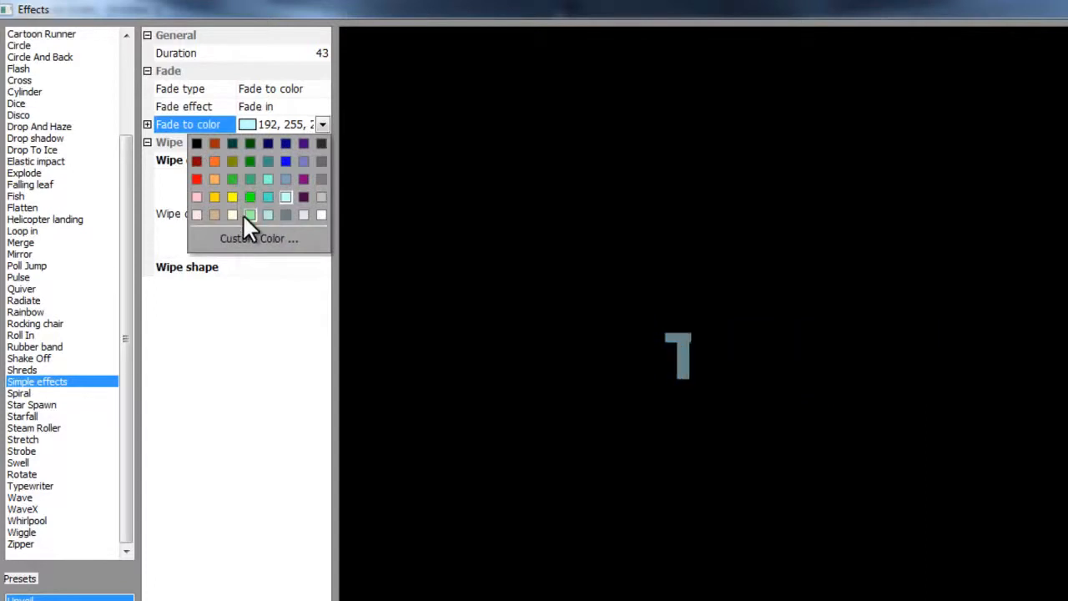
click(251, 215)
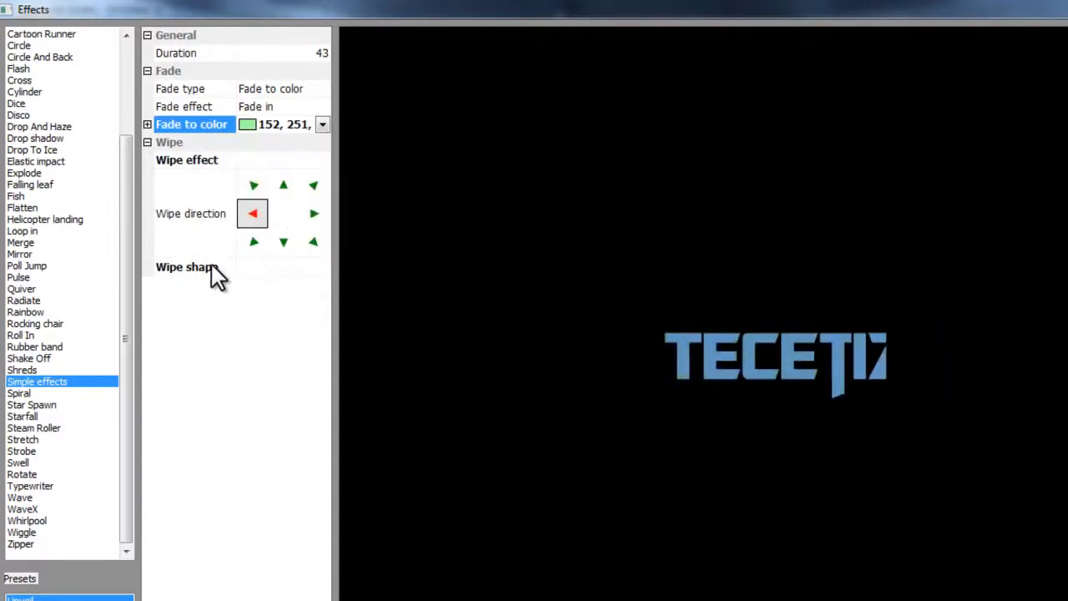
click(185, 267)
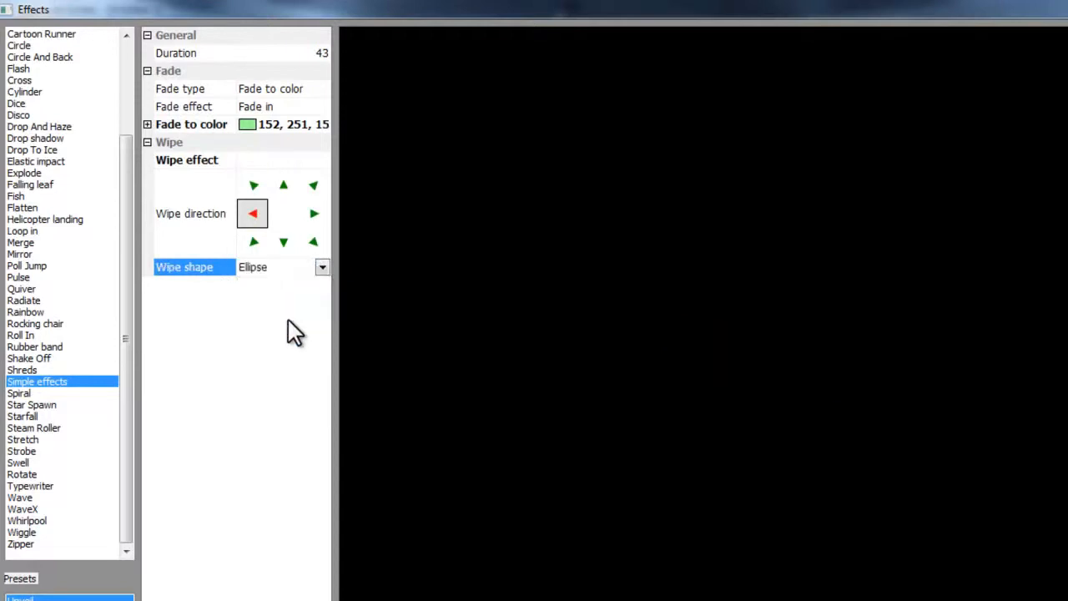
click(193, 52)
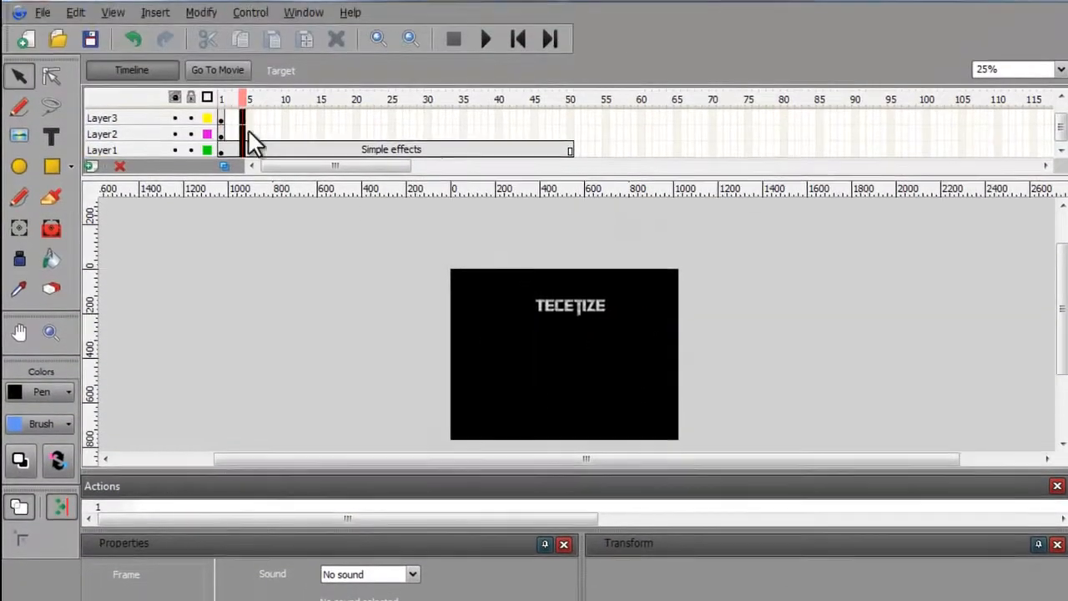
Convert the Facebook bitmap to a movie clip symbol named facebookicon
click(528, 150)
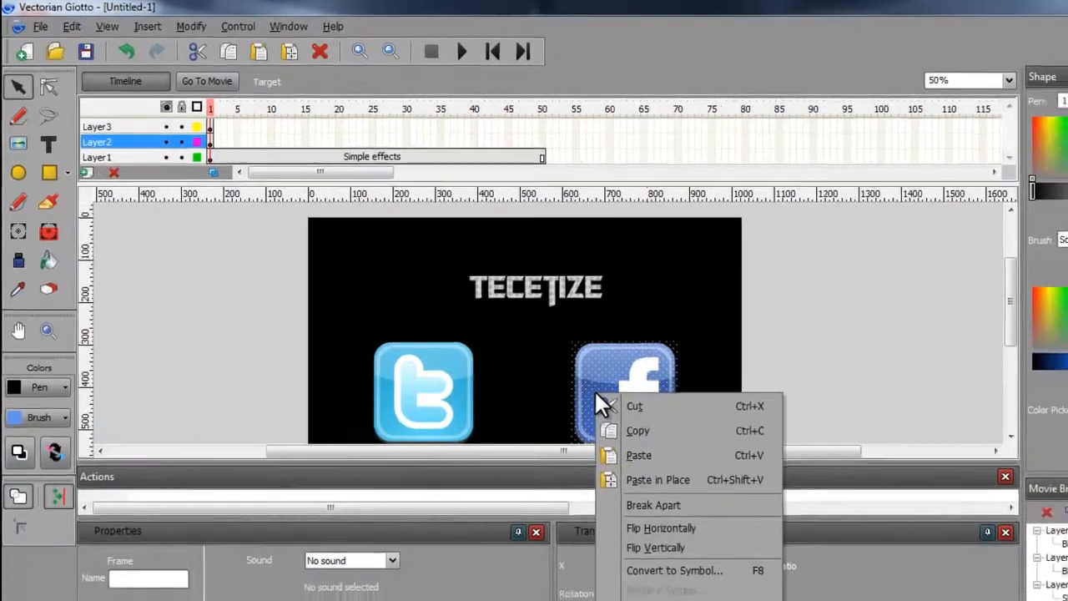
click(668, 571)
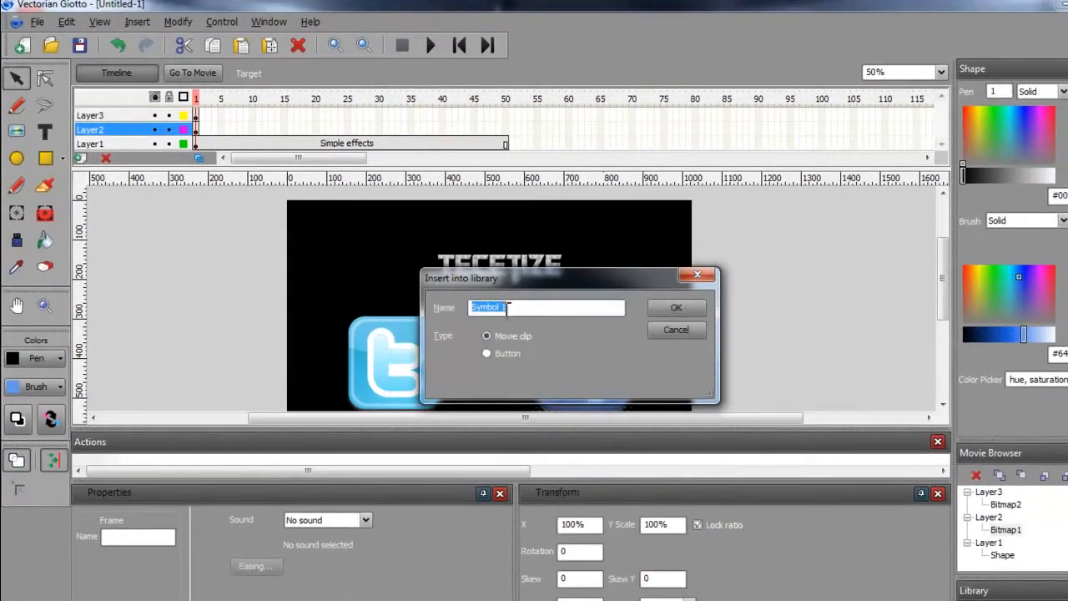
text(facebl)
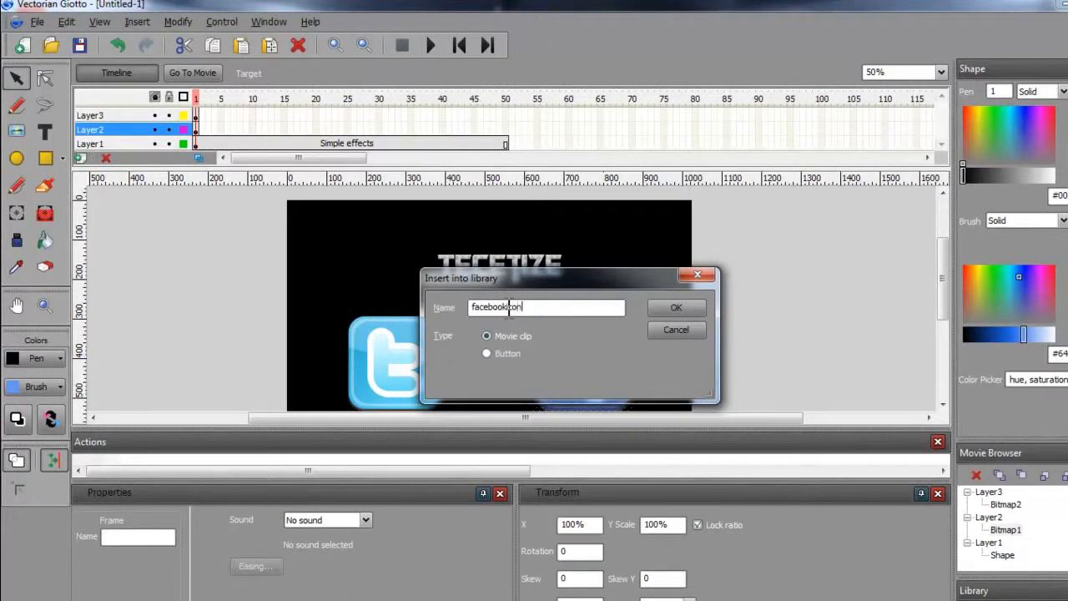
click(678, 308)
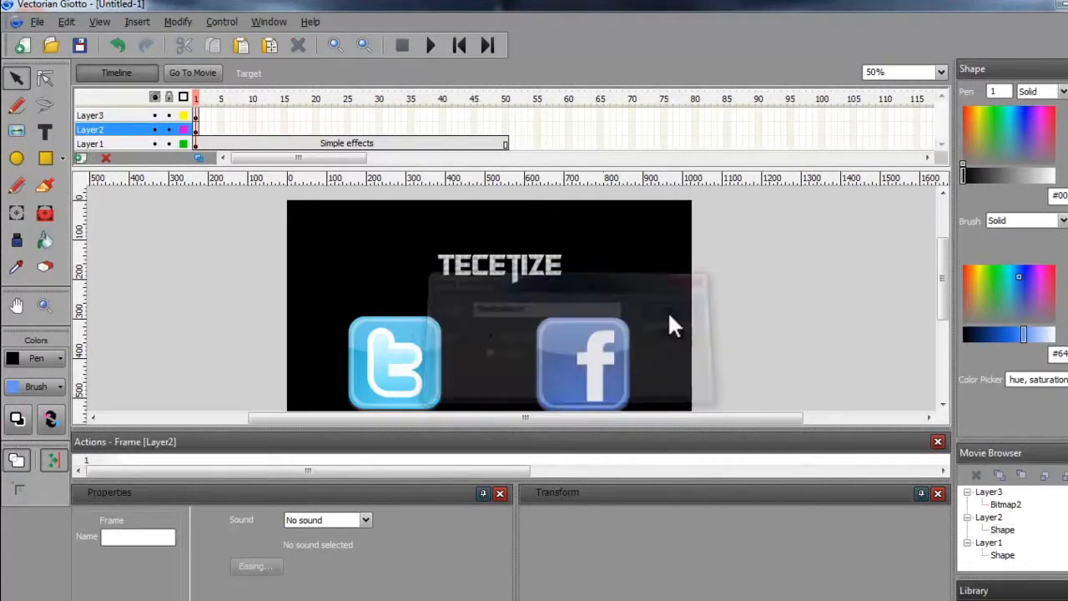
Add a Shreds effect to the Facebook clip and set the shreds' move direction
right_click(584, 364)
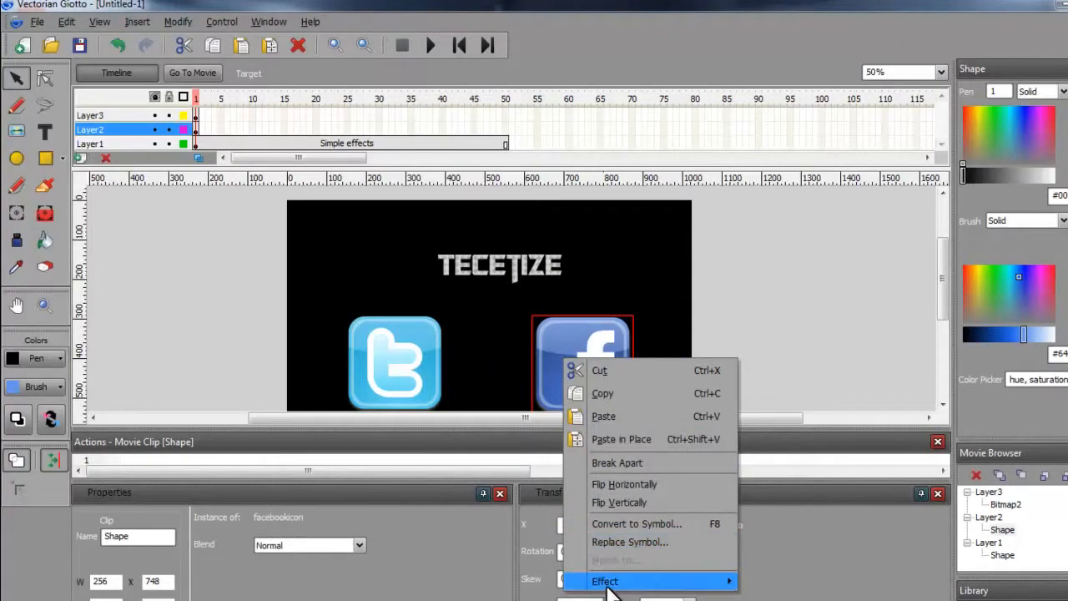
click(604, 579)
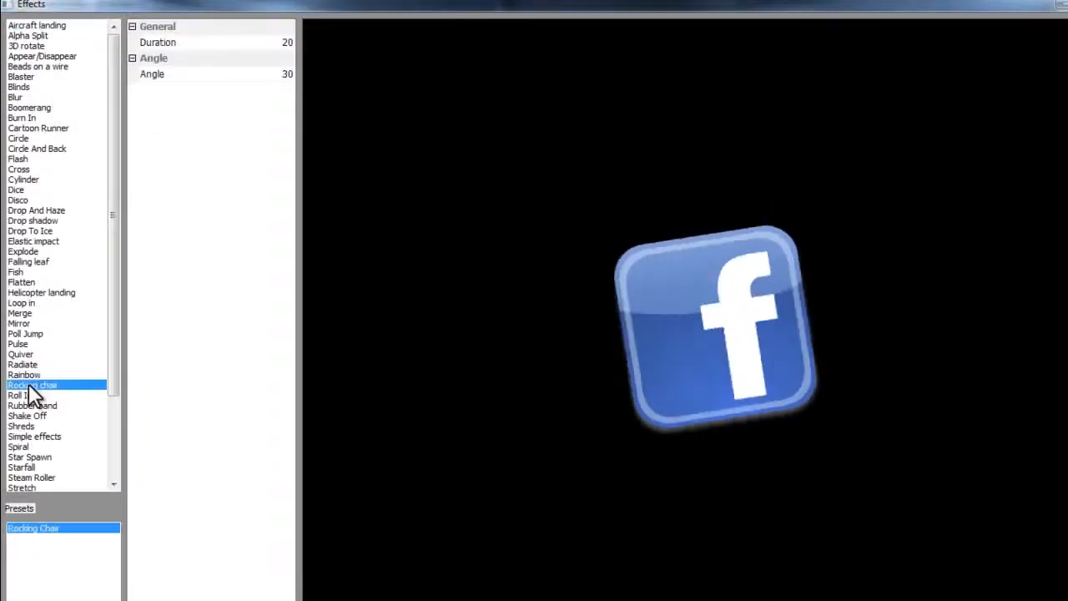
click(20, 426)
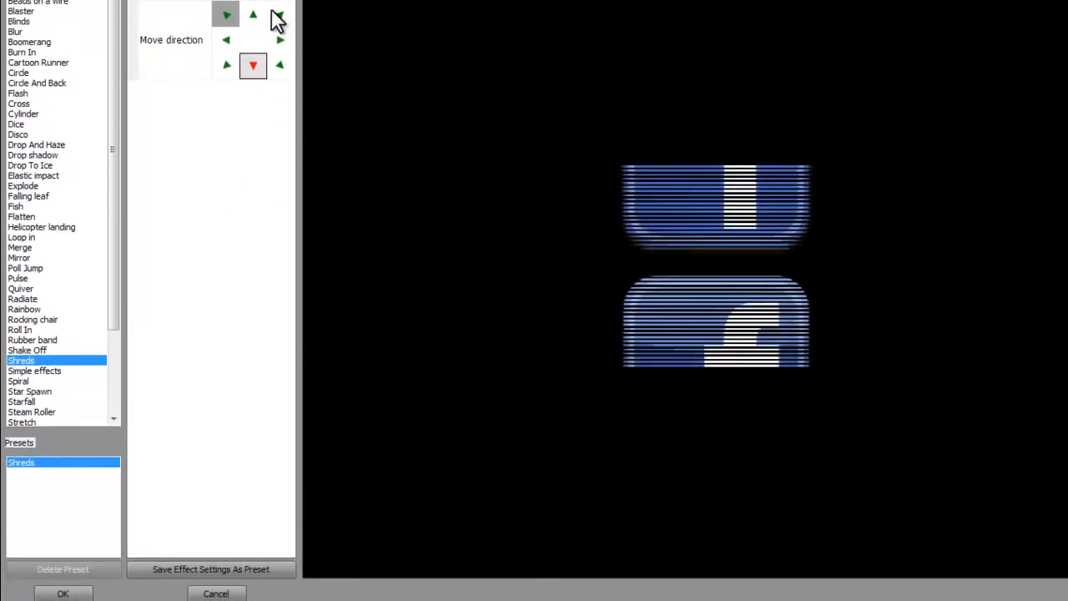
click(64, 595)
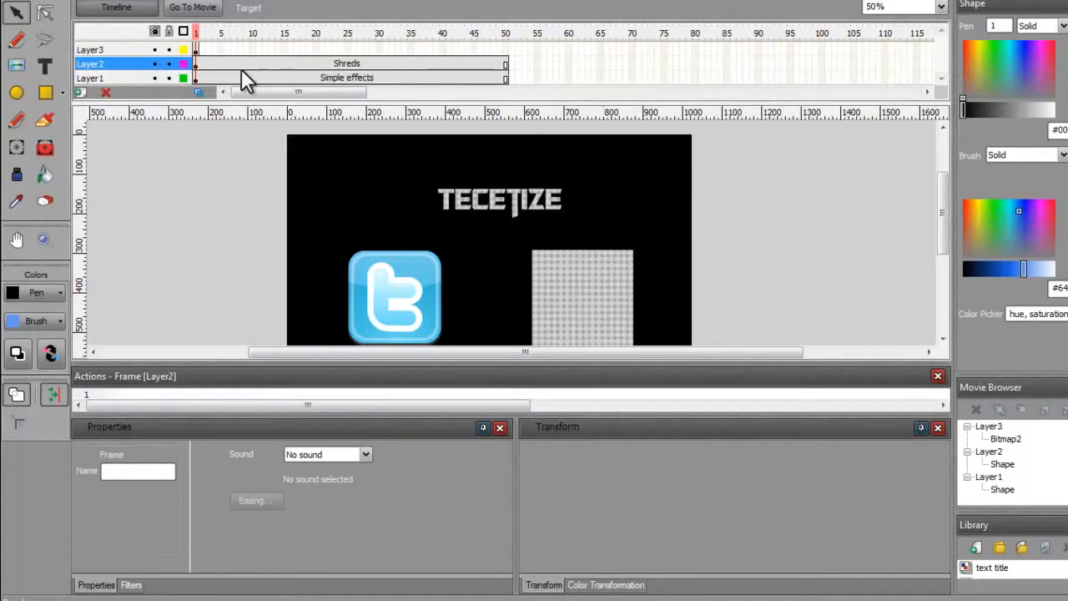
Convert the Twitter bitmap to a movie clip symbol named Symbol 1
right_click(394, 298)
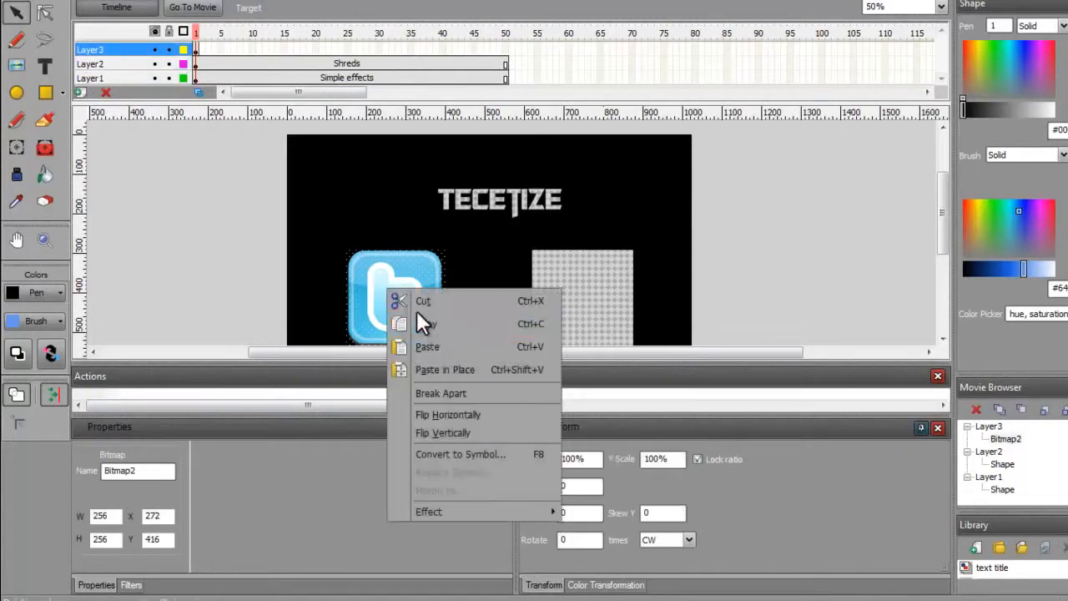
click(460, 454)
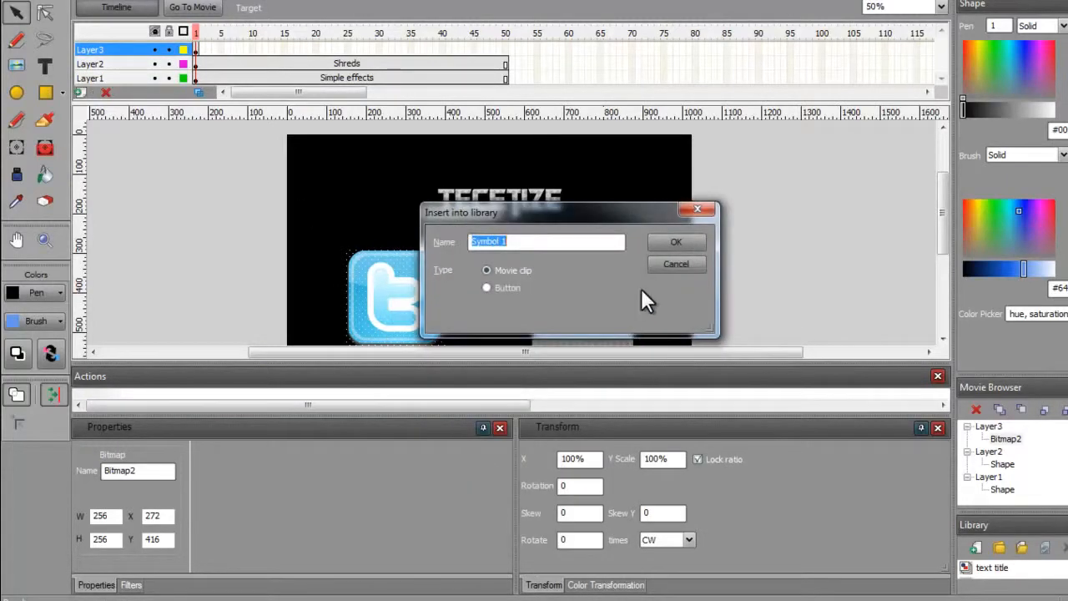
click(676, 241)
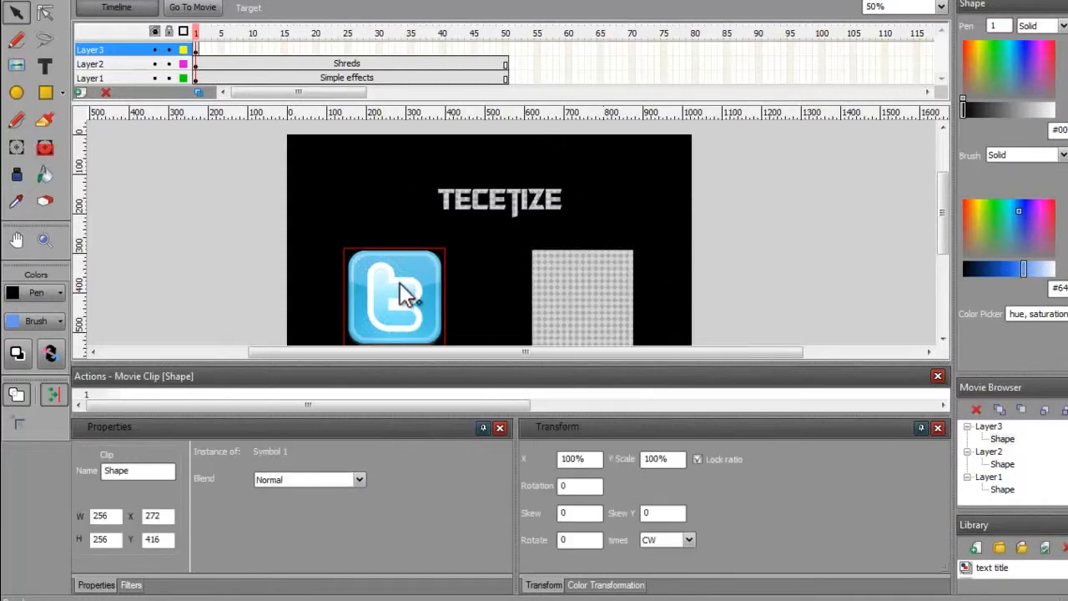
right_click(396, 297)
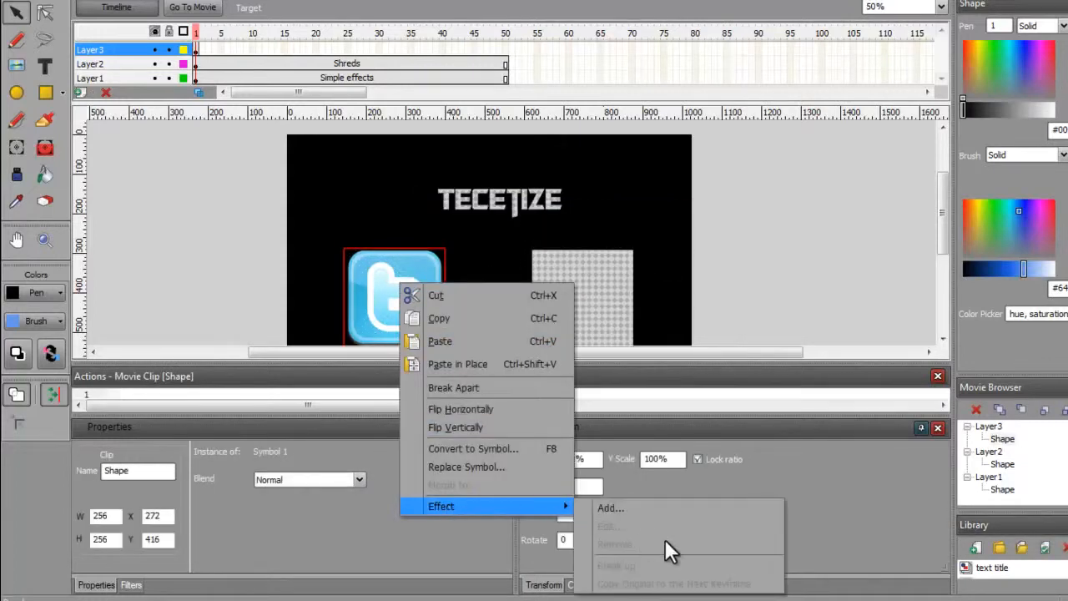
Add a Zipper (Slow Zipper preset) effect of type Appear to the Twitter clip
click(611, 508)
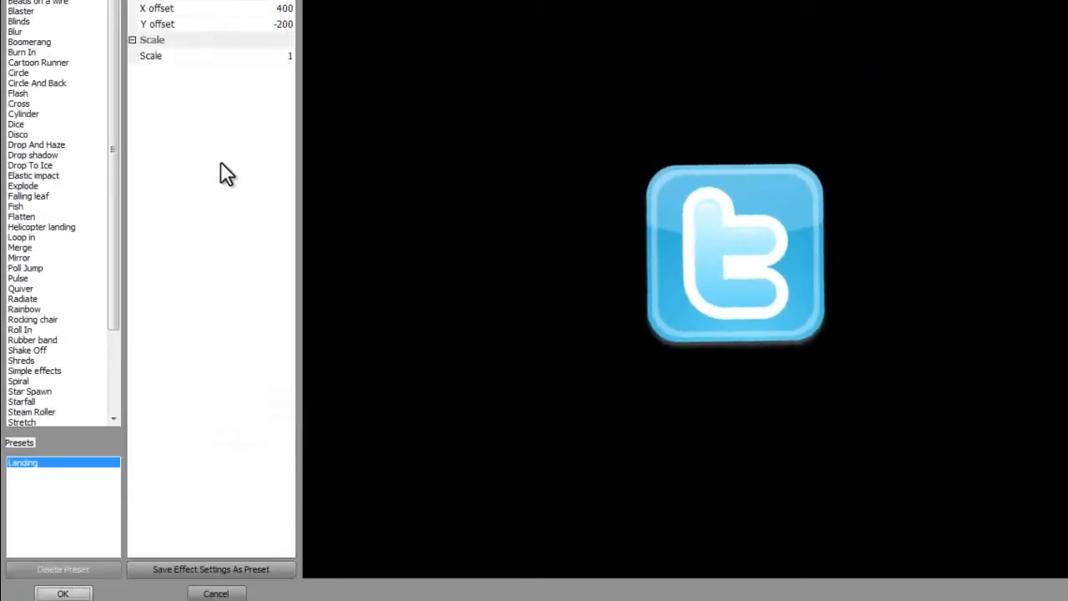
click(18, 481)
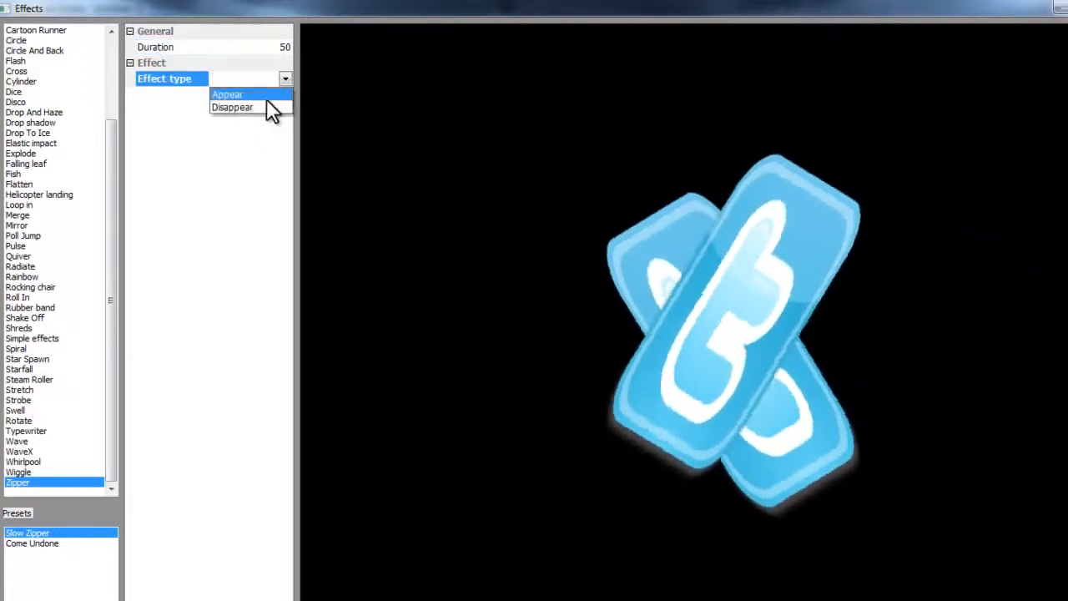
click(242, 93)
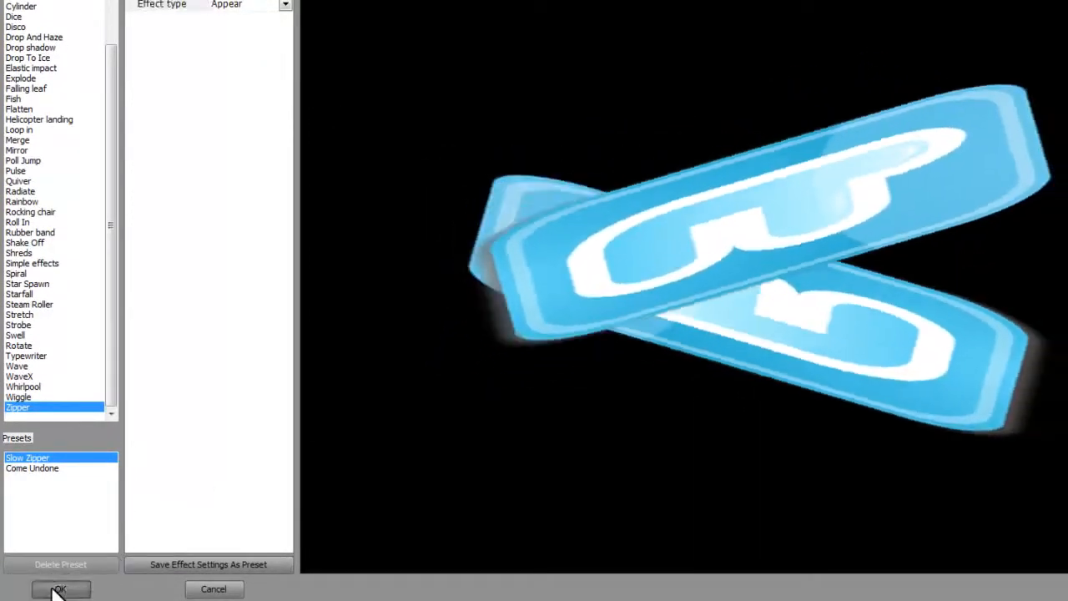
click(53, 588)
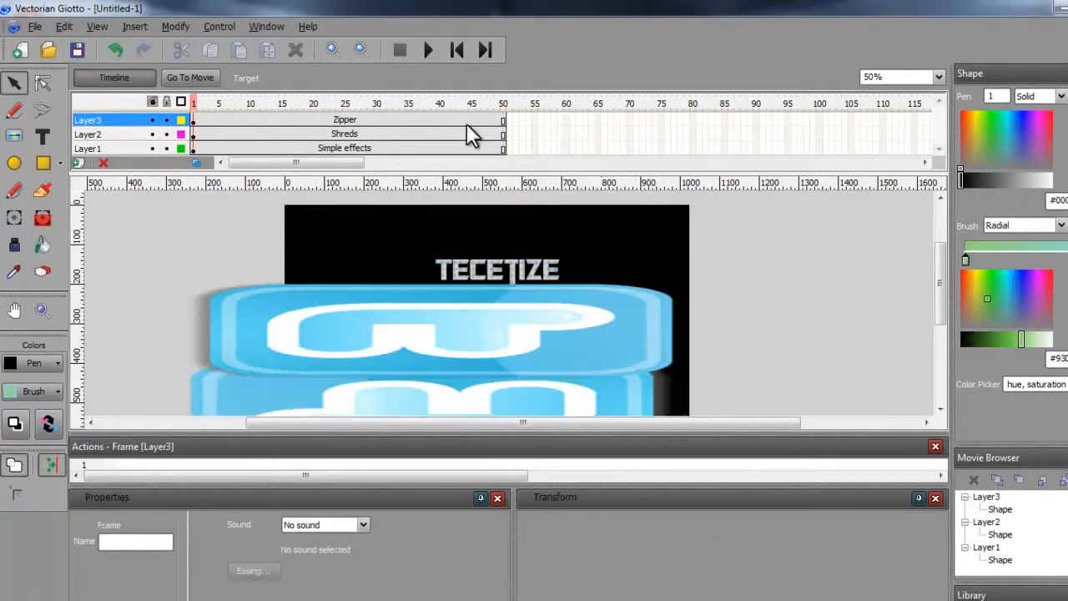
Export the movie as Flash Movie (*.swf) named first test to the Desktop
click(426, 50)
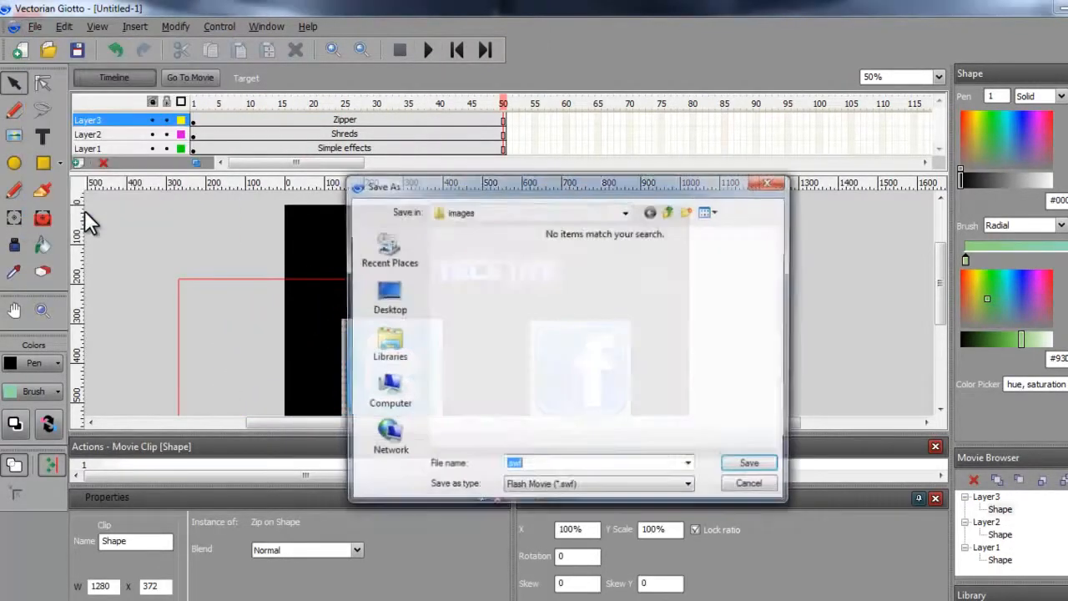
click(688, 484)
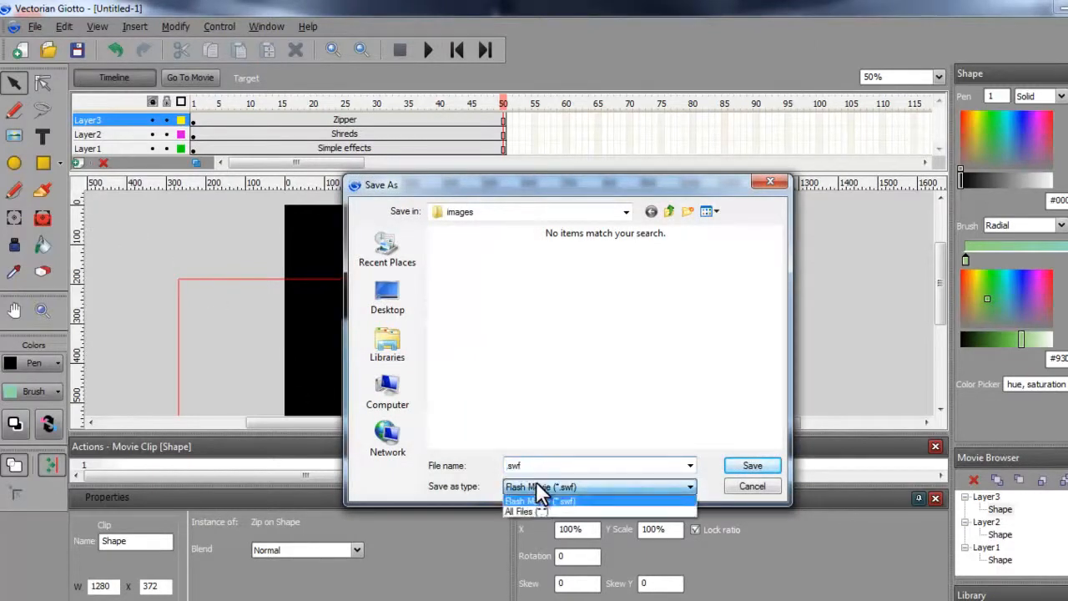
click(551, 501)
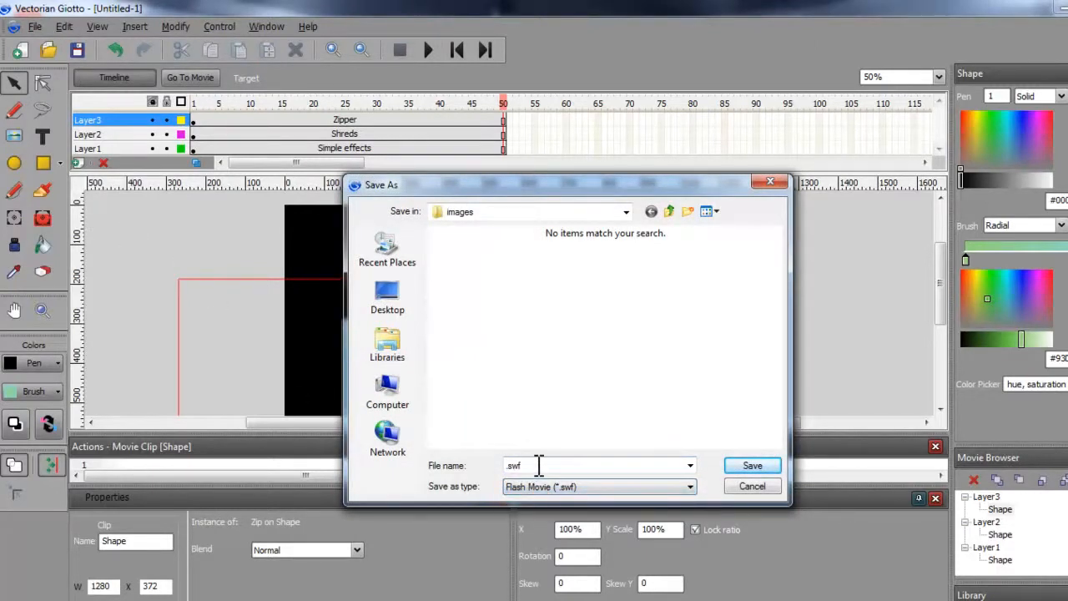
click(387, 297)
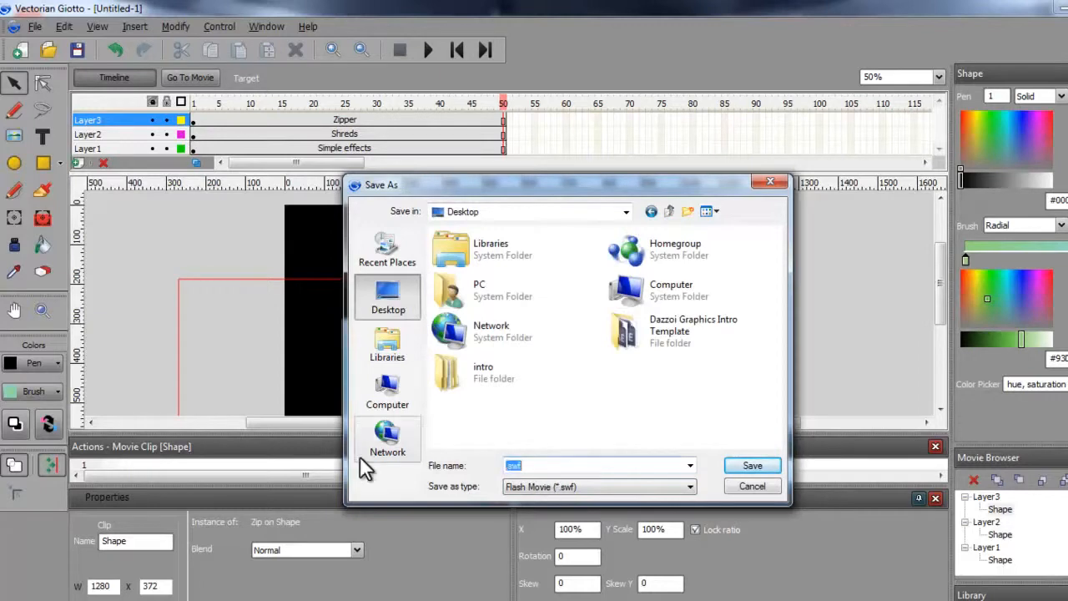
click(595, 466)
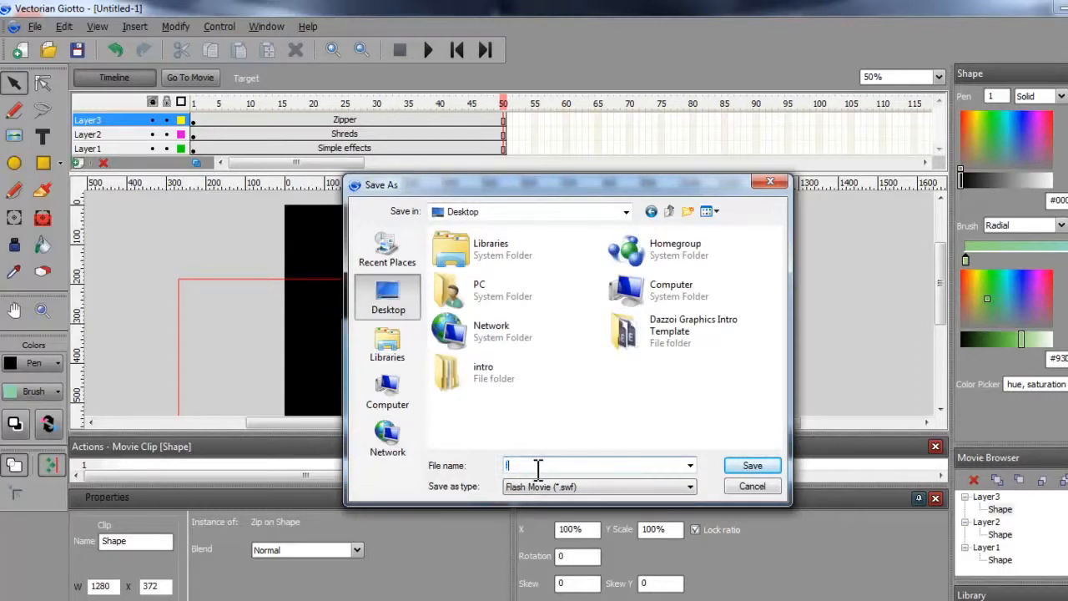
text(first test)
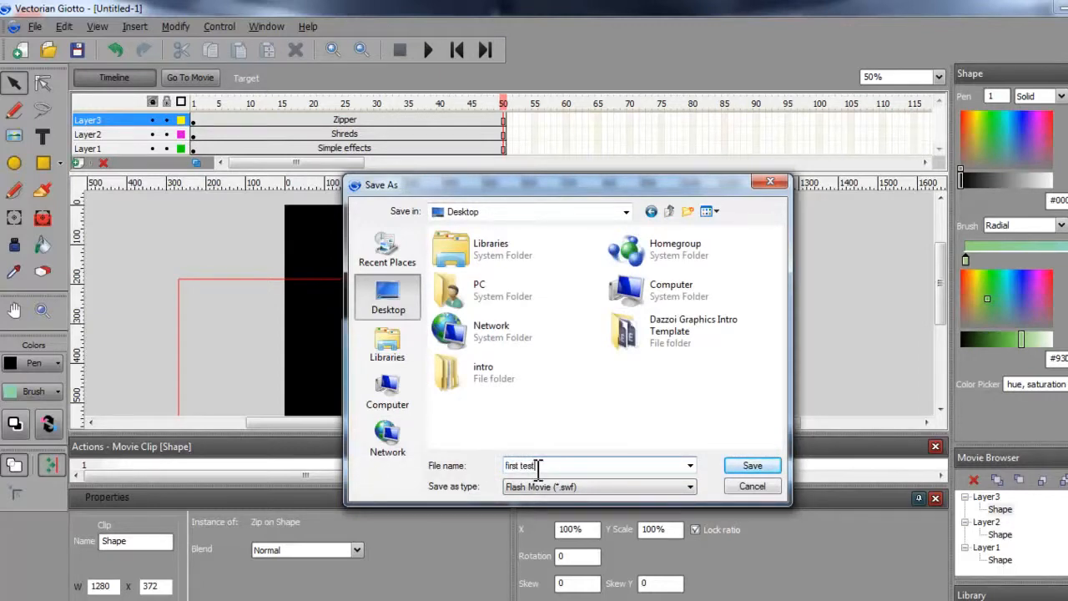
click(752, 464)
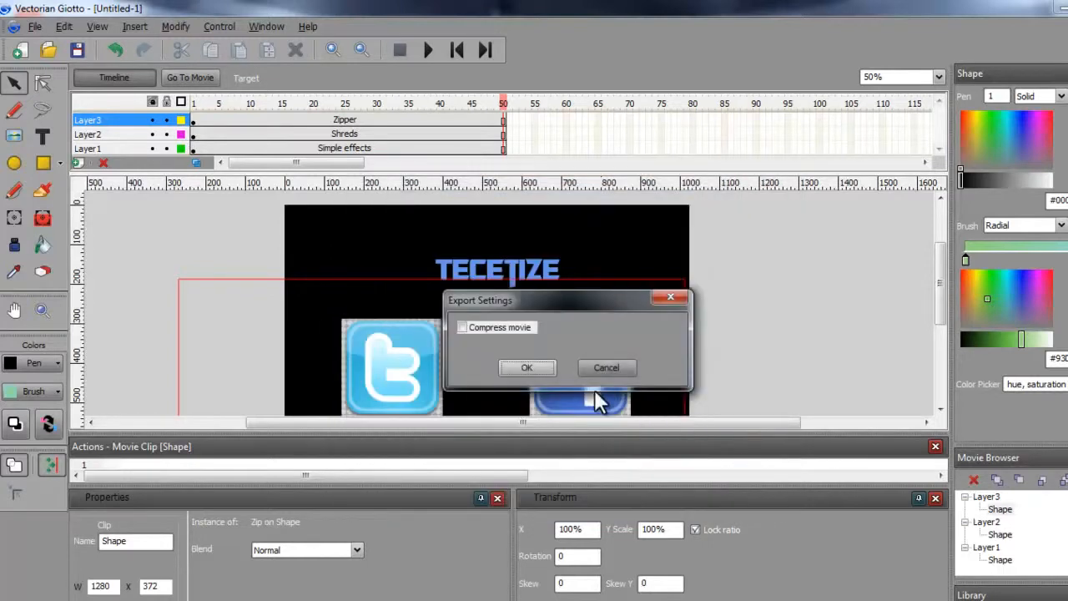
Tick Compress movie and confirm the export settings
click(464, 327)
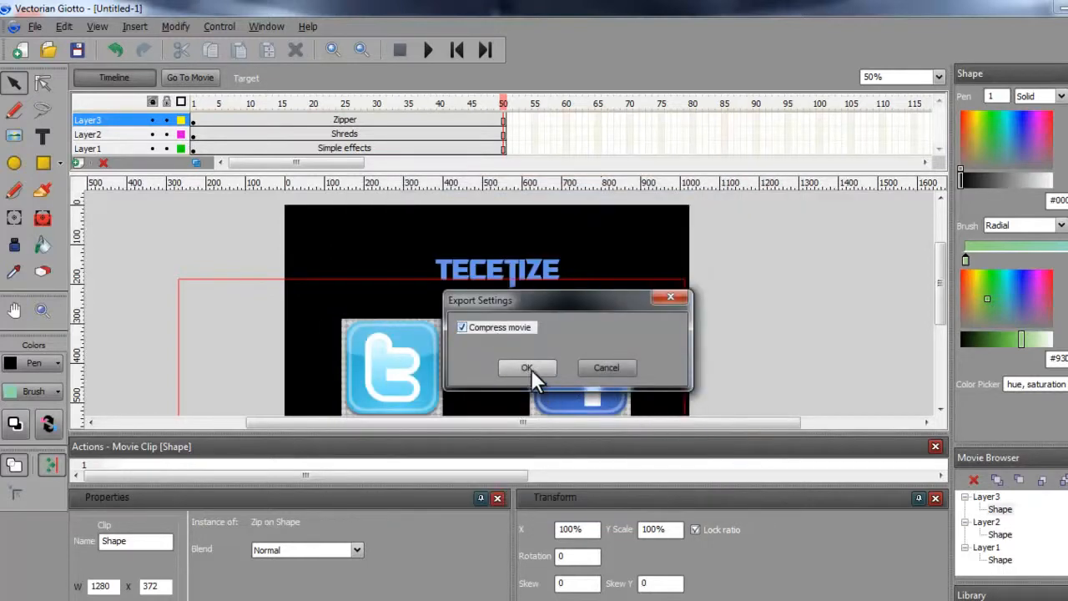
click(527, 367)
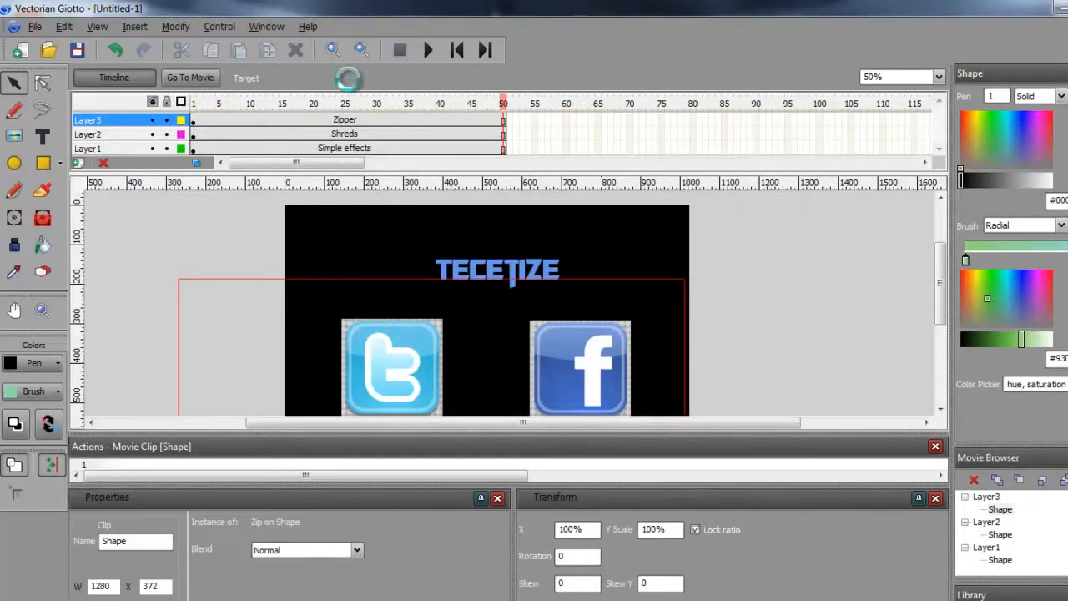